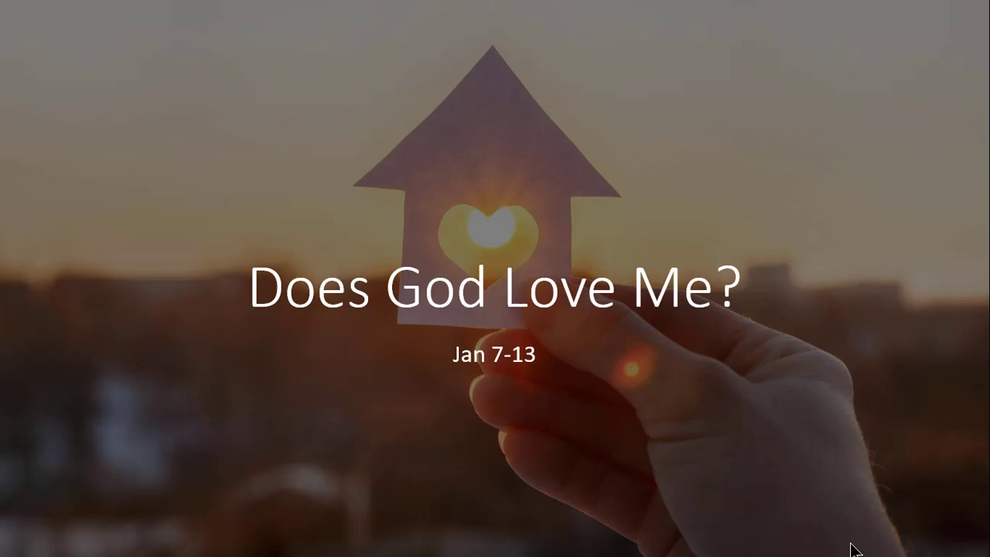
- Advance the slideshow through question 1 to the 'What does God want me to change?' slide
key("right")
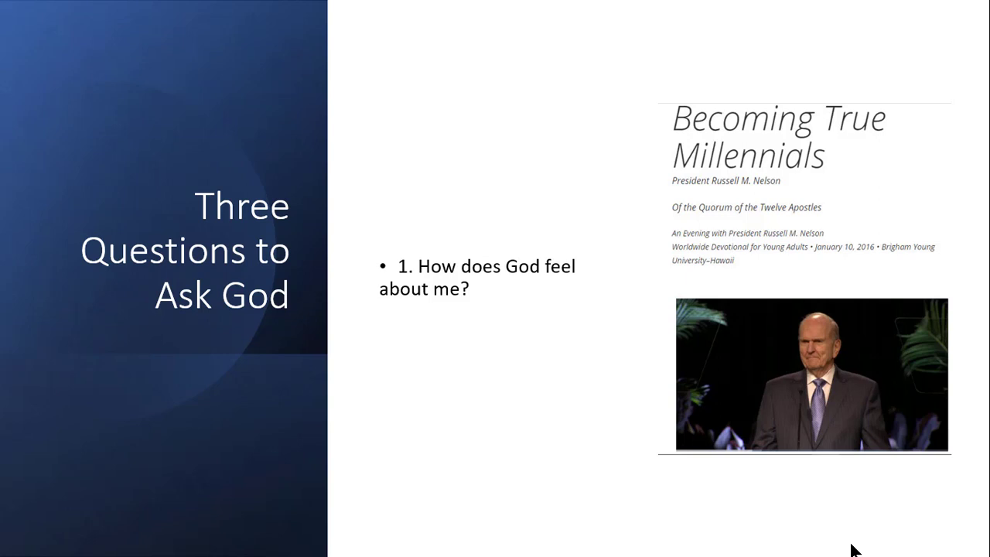
key("right")
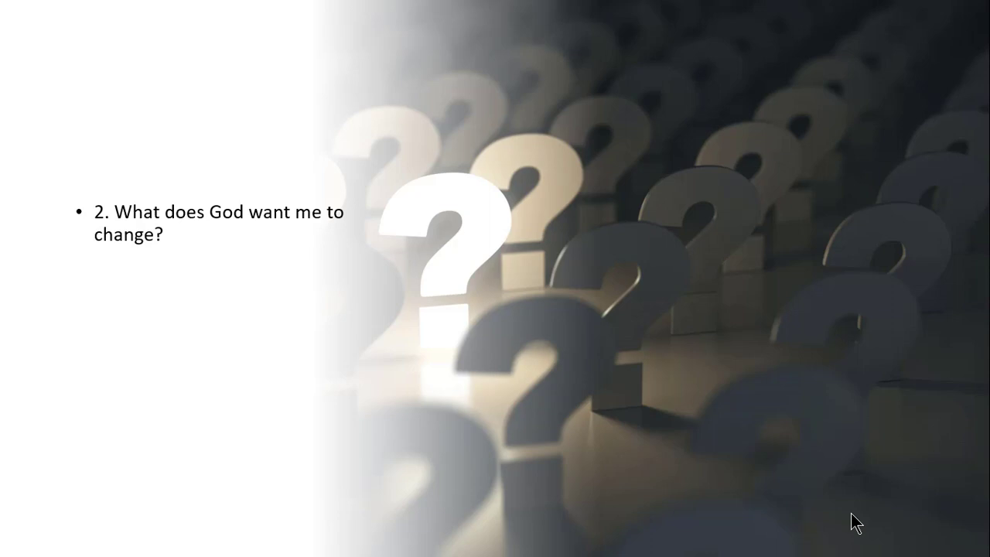
- Advance to the 'What does God want me to study or focus more on?' slide
key("right")
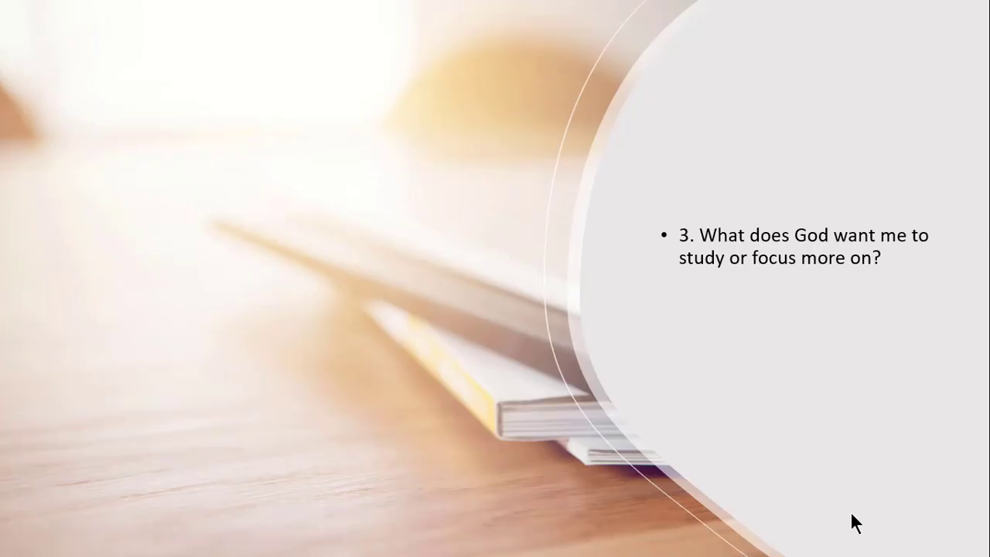